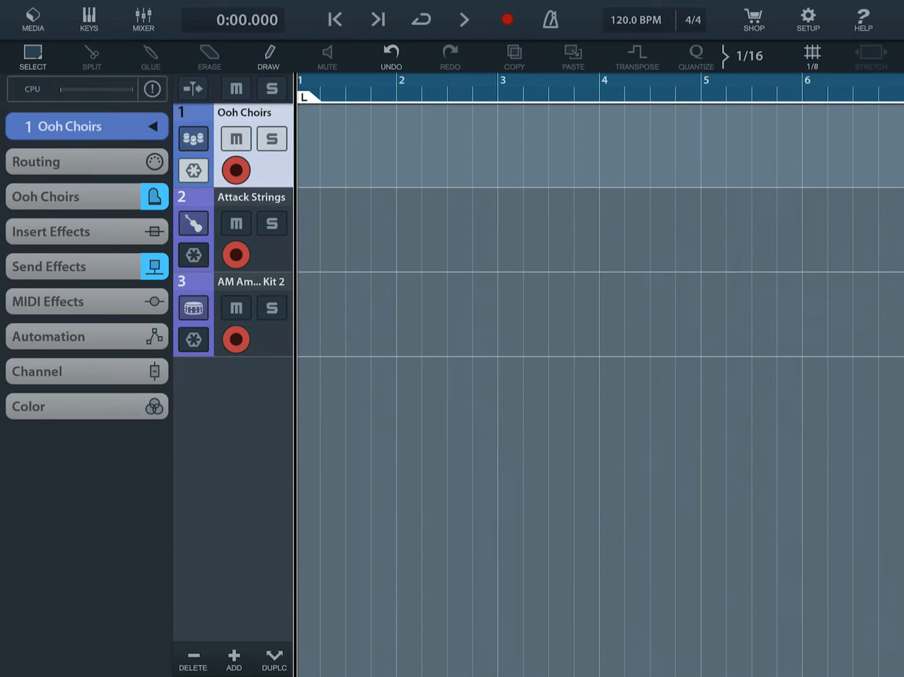
# Check the Ooh Choirs track's routing lists Virtual MIDI as an input on channel 1.
pyautogui.click(86, 162)
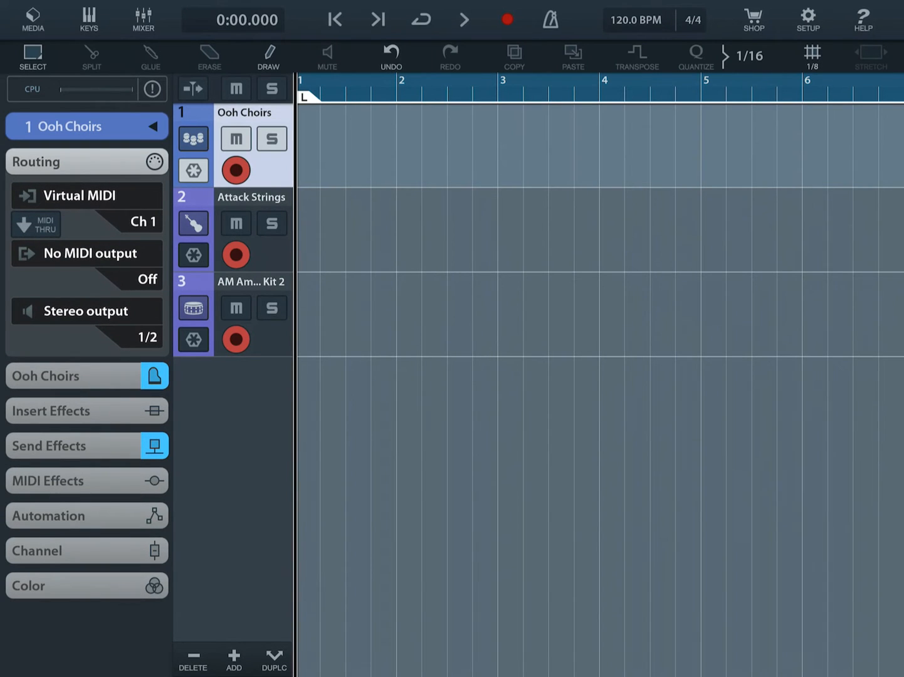
pyautogui.click(86, 195)
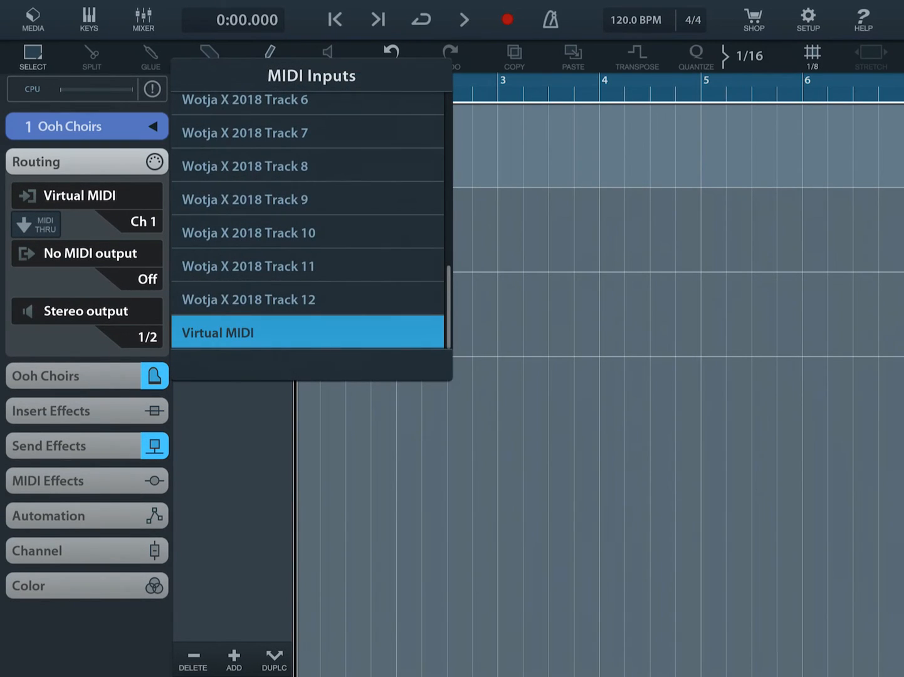
pyautogui.scroll(-3)
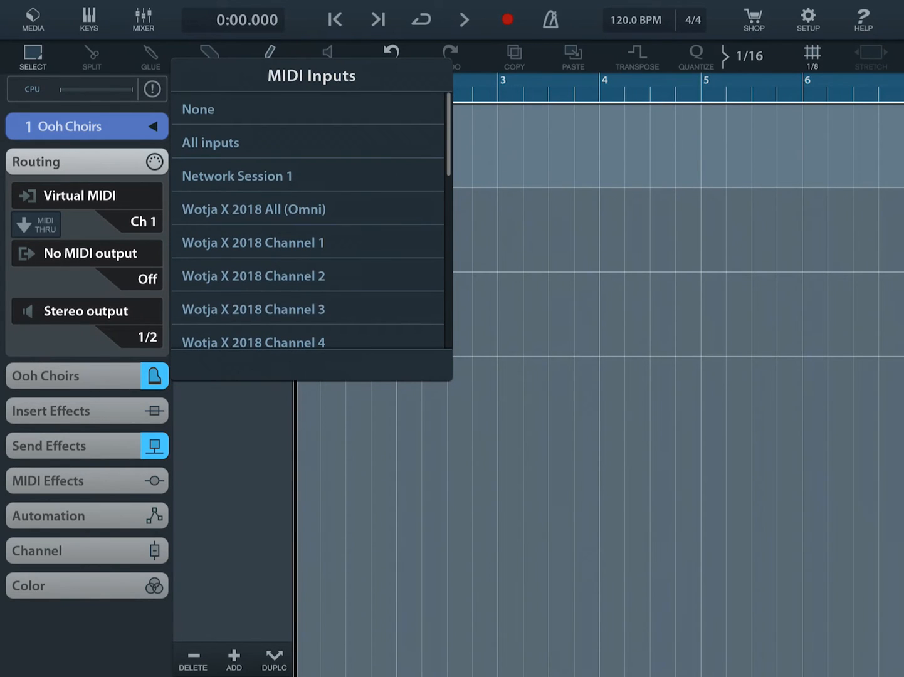
pyautogui.scroll(-3)
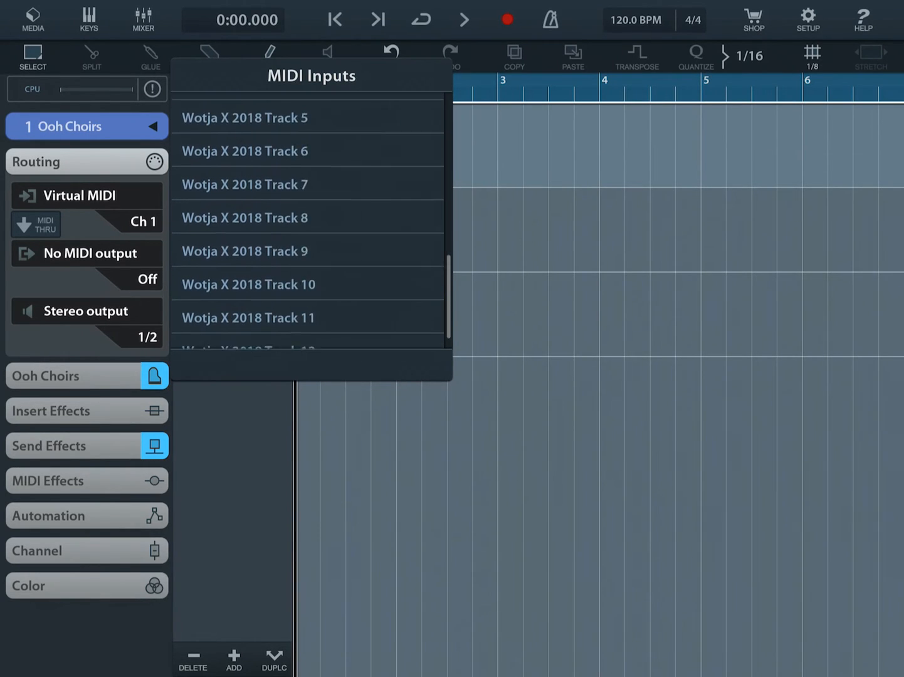
pyautogui.scroll(-3)
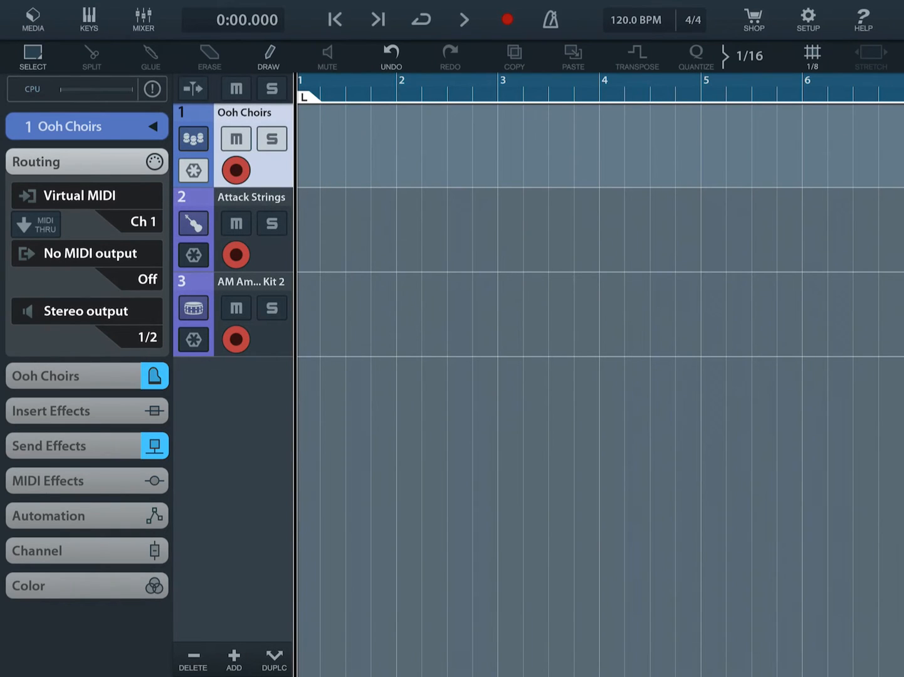
# Confirm Attack Strings and AM Ambient Kit 2 receive Virtual MIDI on channels 2 and 10, then go to Wotja.
pyautogui.click(253, 196)
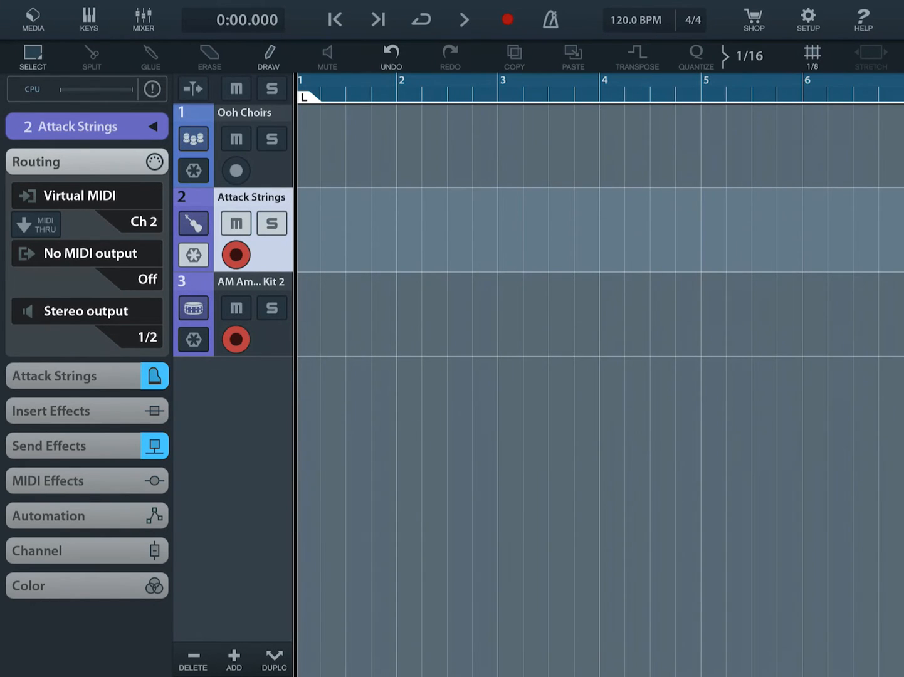
pyautogui.click(250, 281)
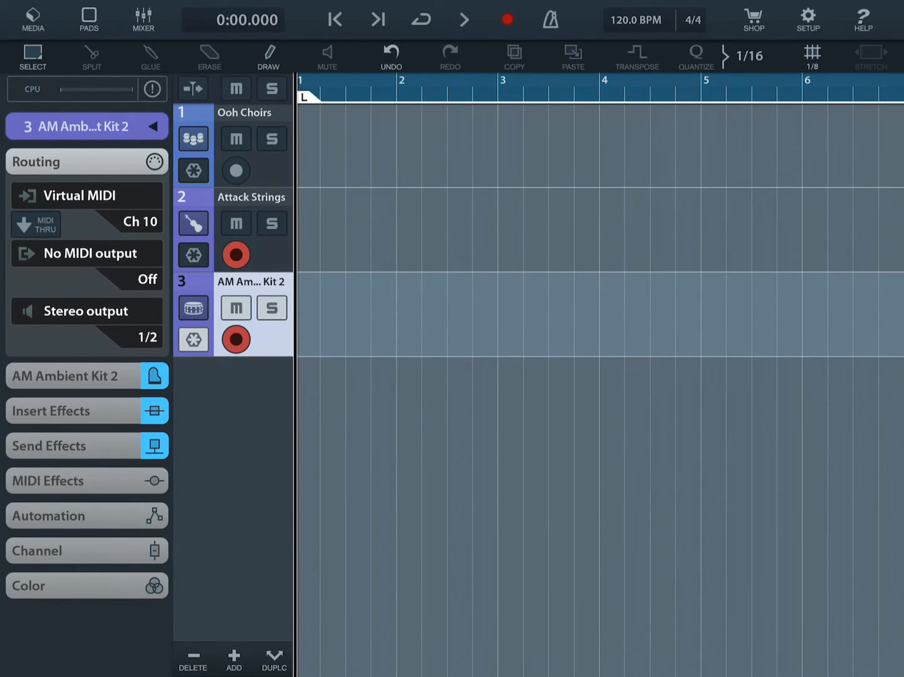
pyautogui.click(236, 171)
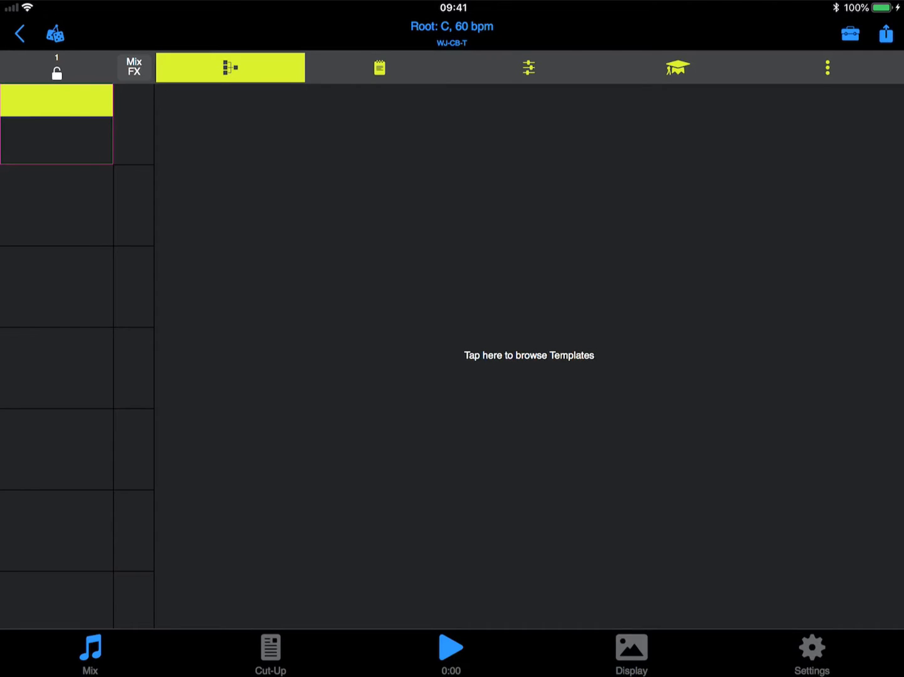
# Load the Piano_Damped template from WJ4 TTM Players into the empty slot and start the mix playing.
pyautogui.click(529, 356)
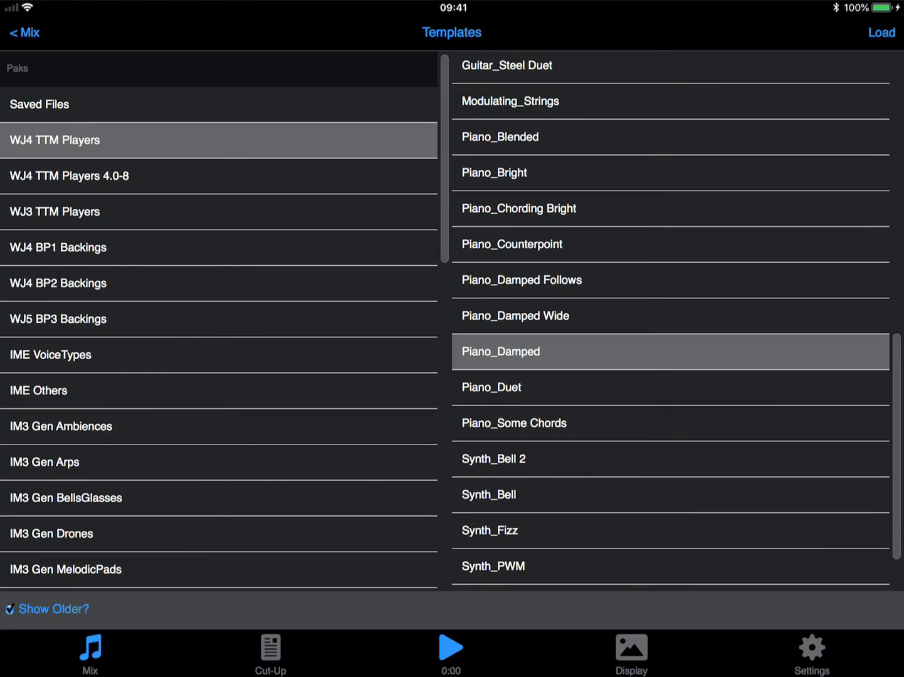
pyautogui.click(880, 32)
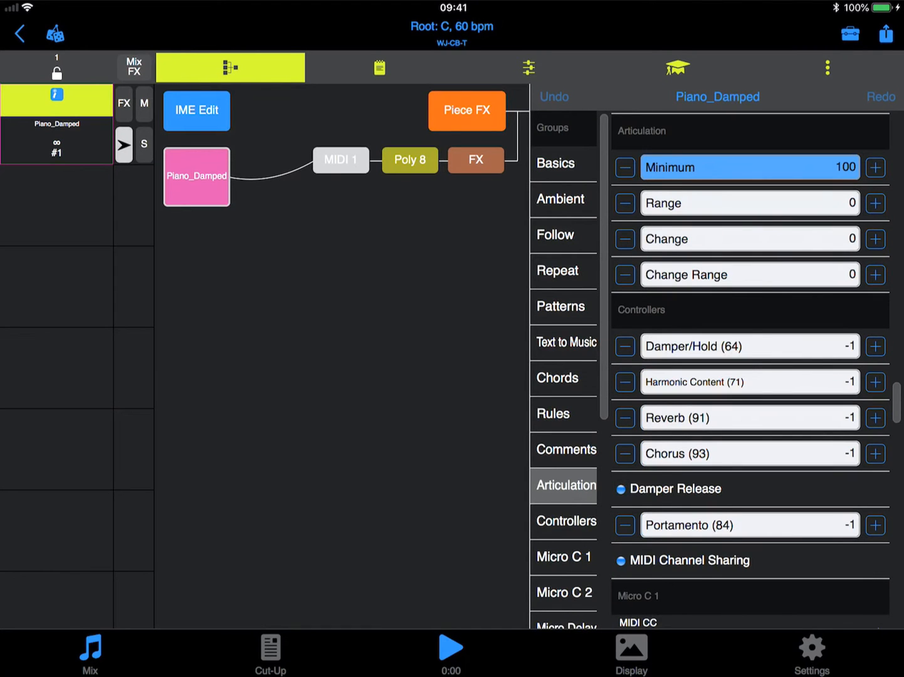
pyautogui.click(449, 646)
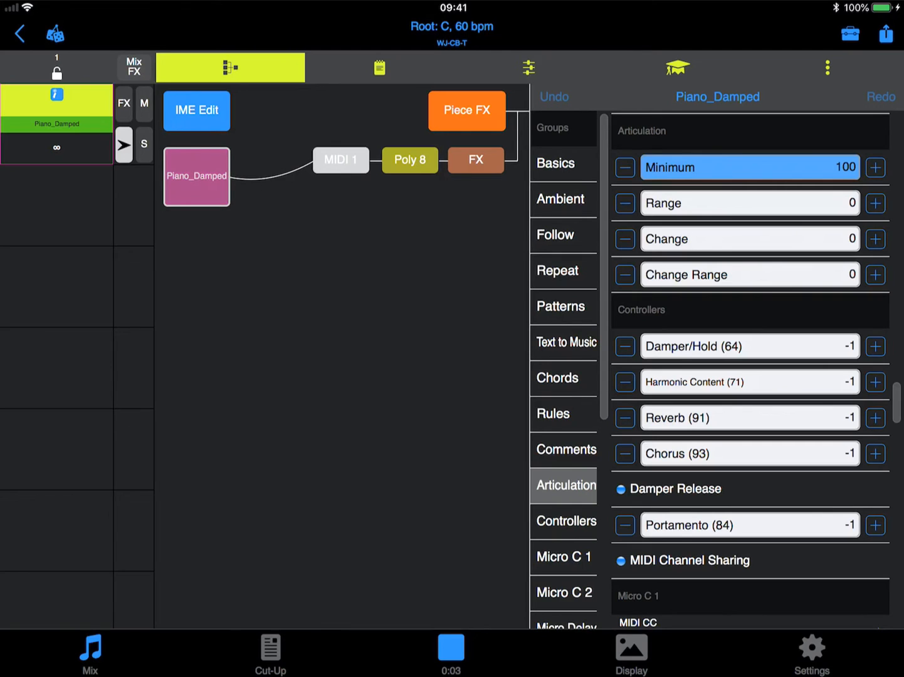
# Review Piano_Damped's Text to Music and Chords settings and go to the MIDI output devices.
pyautogui.click(564, 342)
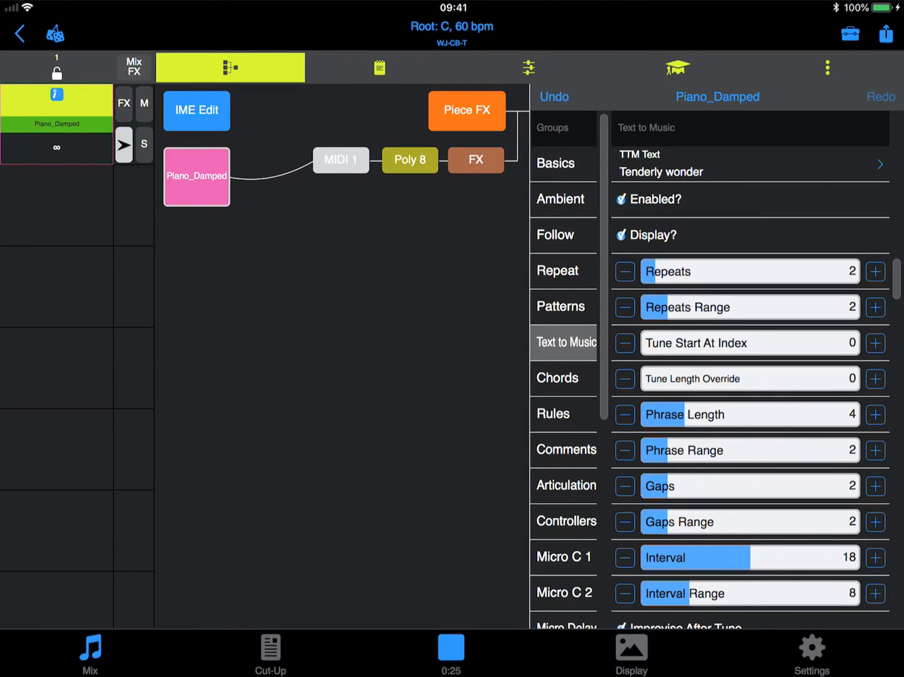
pyautogui.click(557, 379)
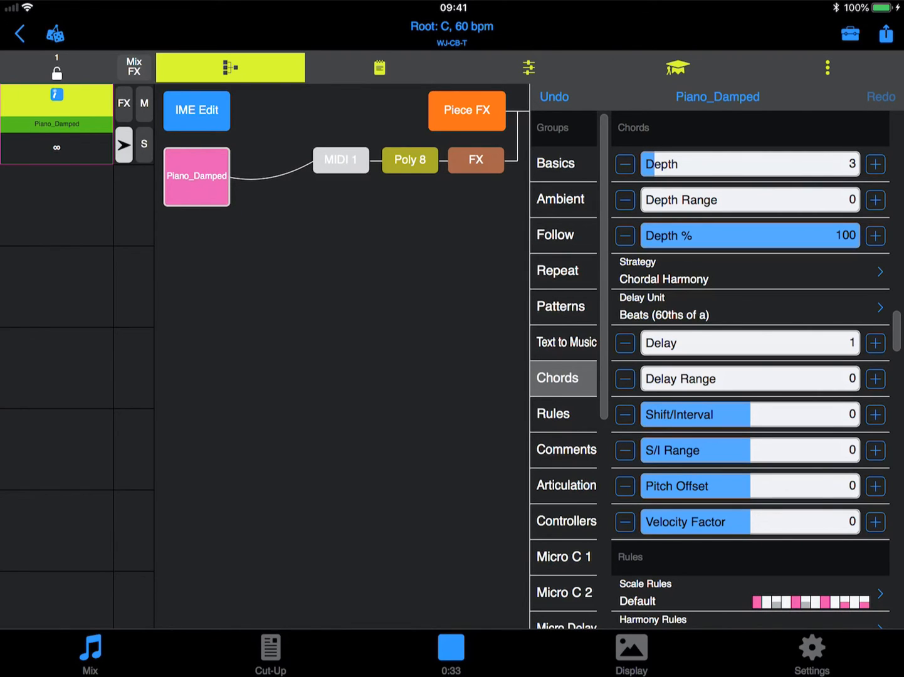
pyautogui.click(809, 652)
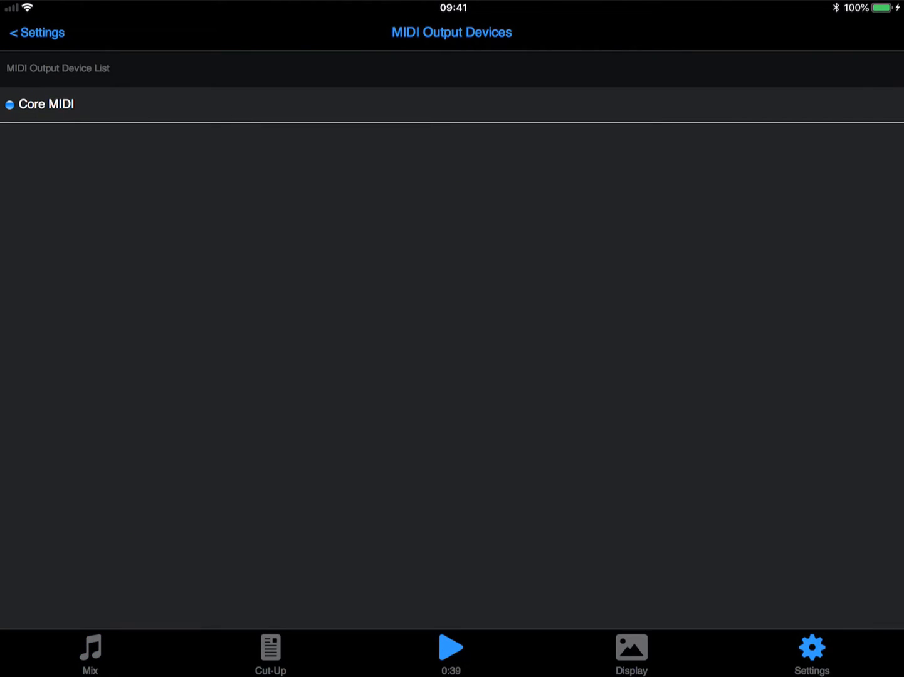
# Enable Core MIDI as a MIDI output device and return to the mix.
pyautogui.click(45, 104)
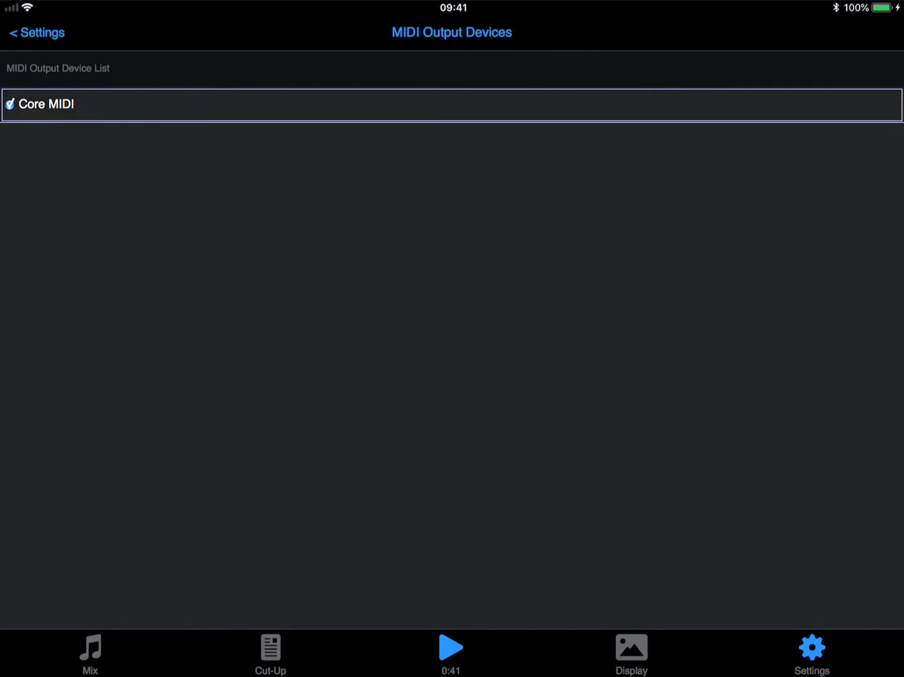
pyautogui.click(36, 32)
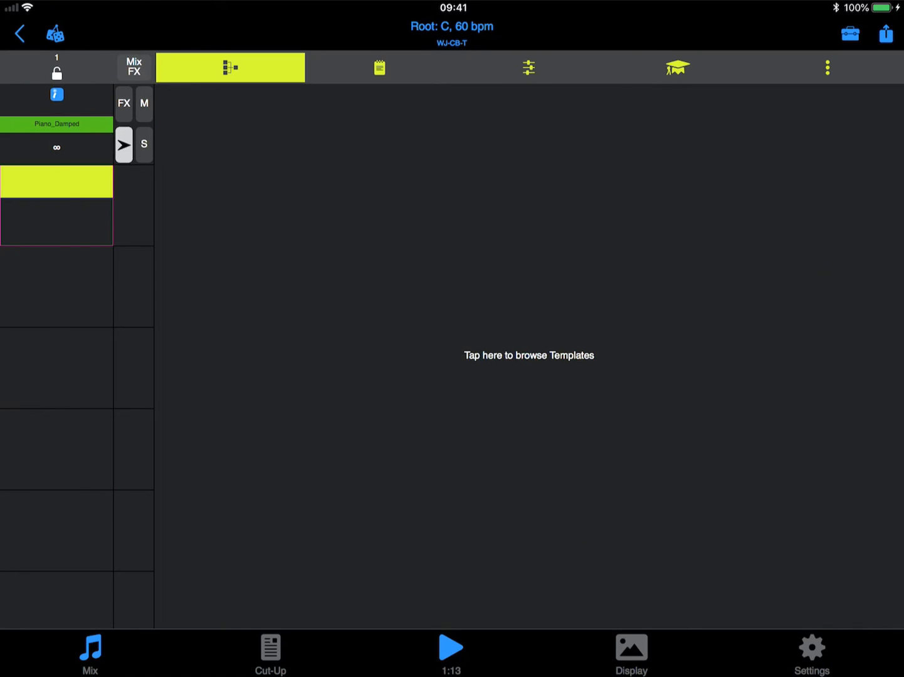
# Load Metal shine from IM3 Gen Ambiences into the second part slot.
pyautogui.click(529, 355)
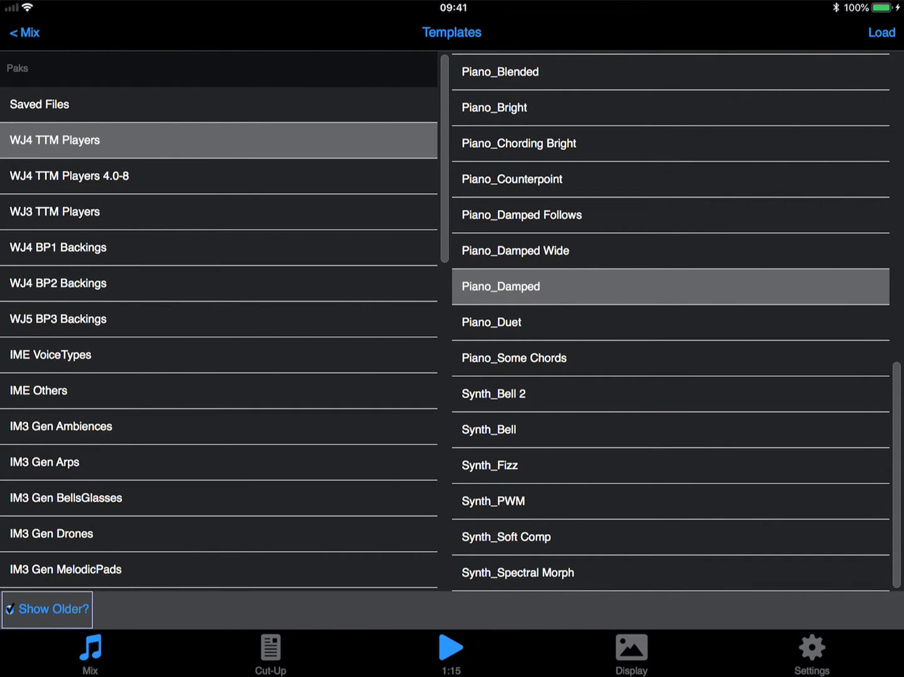
pyautogui.click(60, 426)
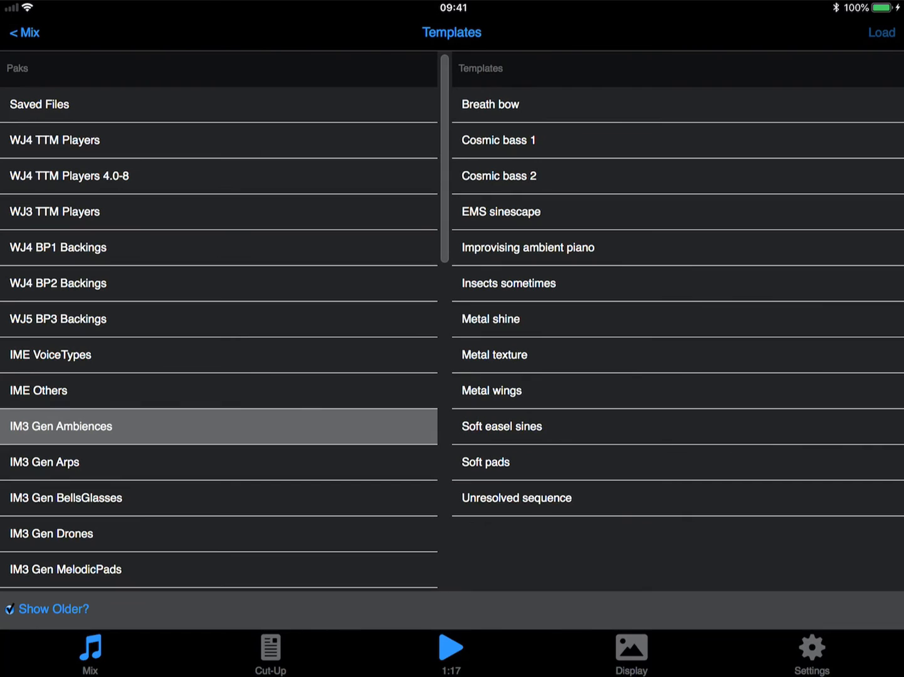
pyautogui.click(881, 33)
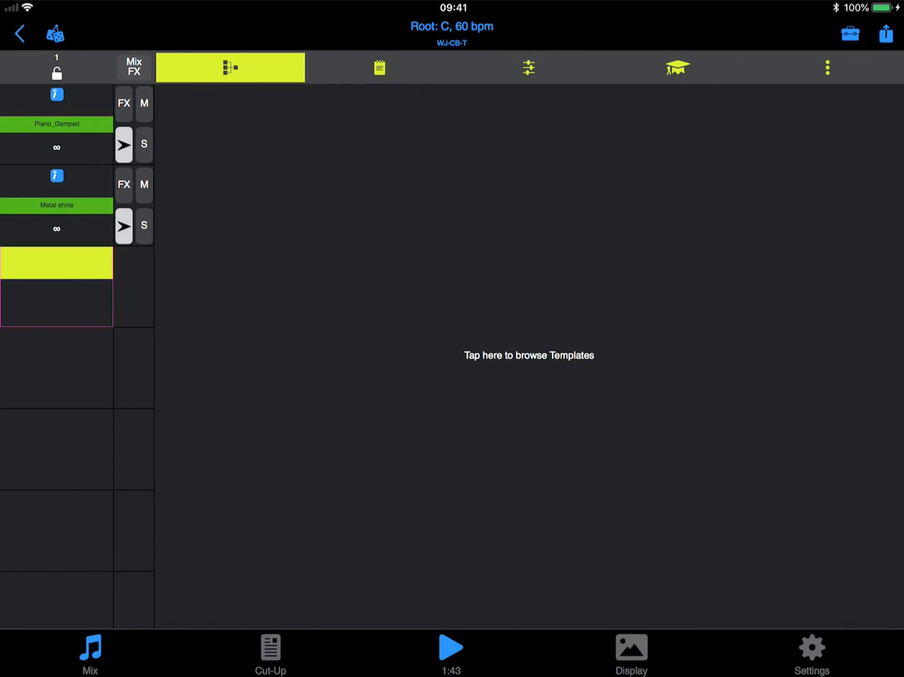
# Load the 124bpm 44 1bar type3 drum template from IM2 Gen Drums1 MIDI into a third slot.
pyautogui.click(529, 356)
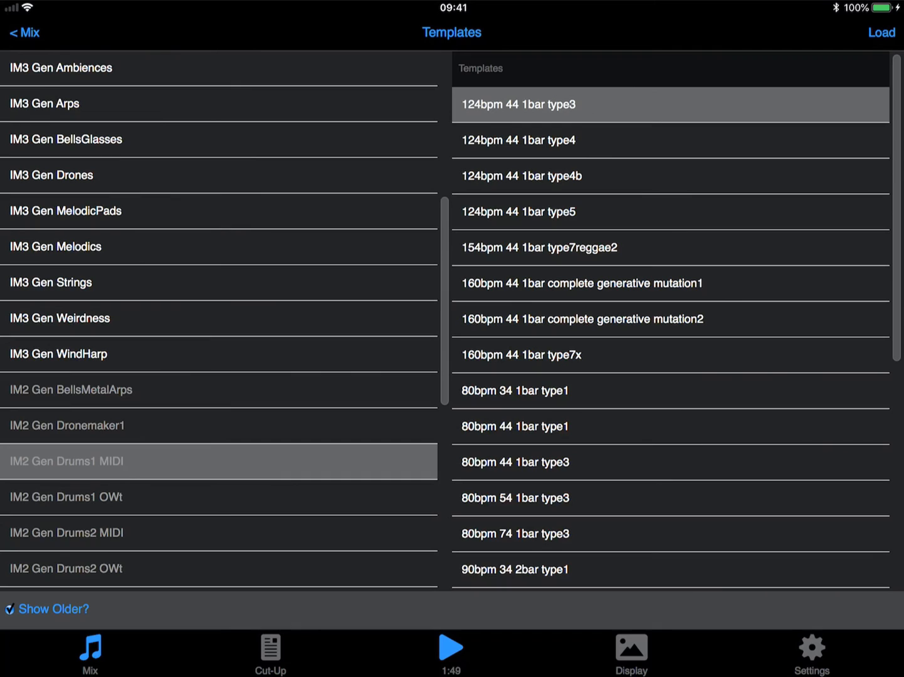
pyautogui.click(881, 33)
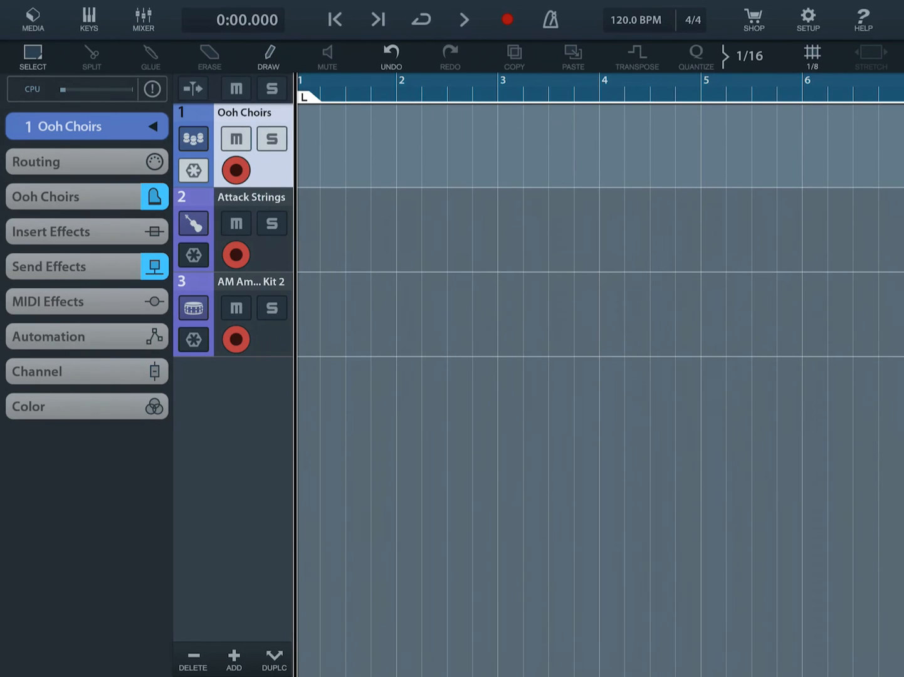
pyautogui.click(143, 21)
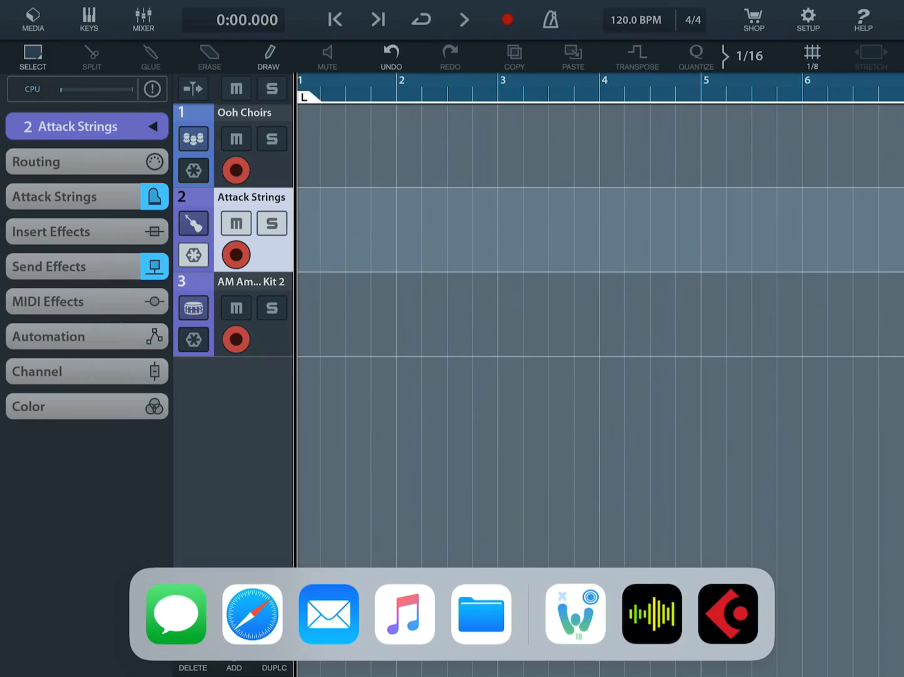
pyautogui.click(727, 614)
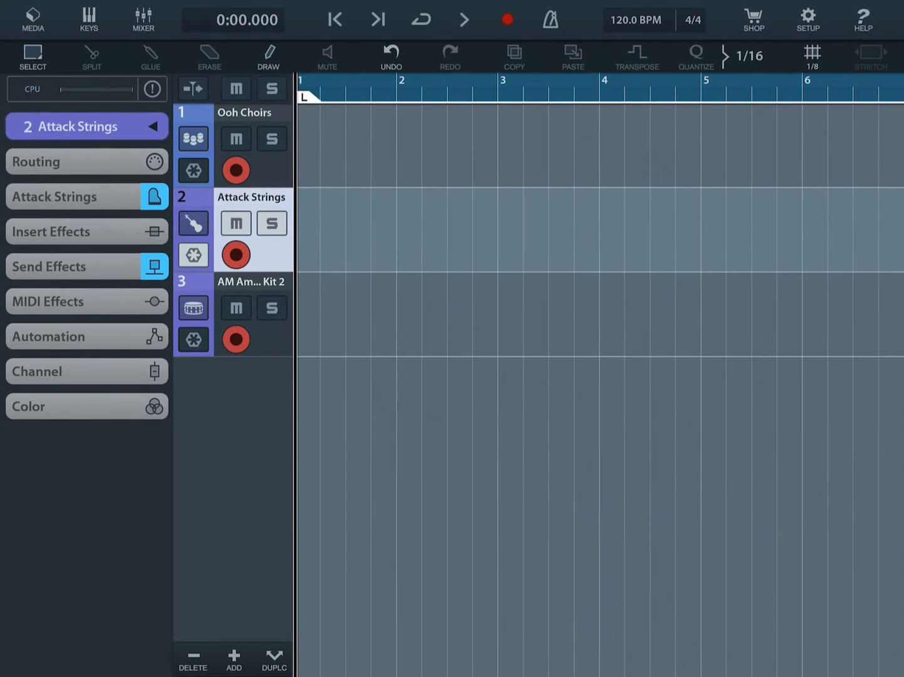
pyautogui.click(464, 20)
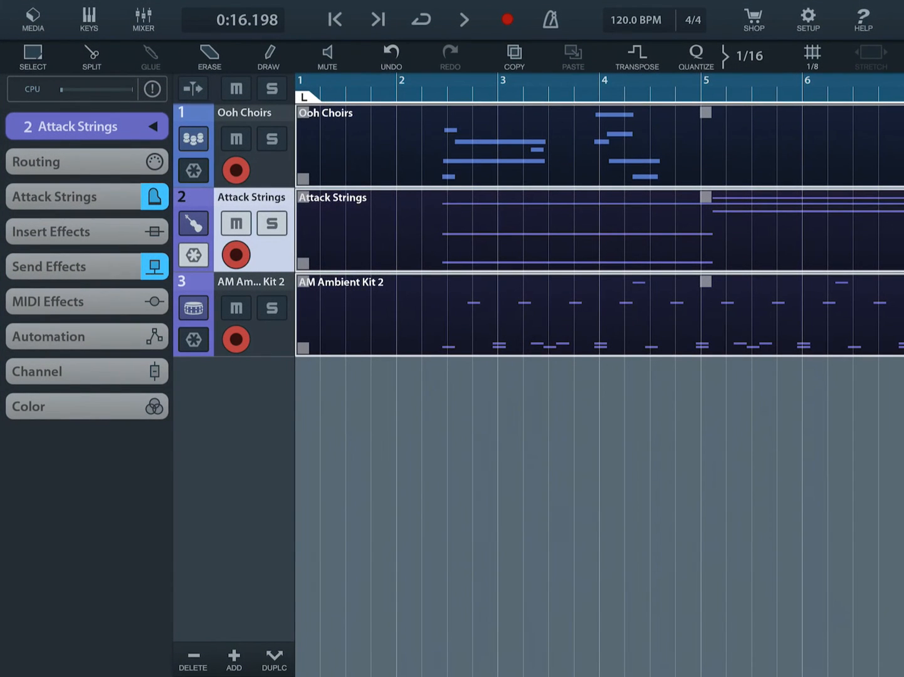
# Stop the Cubasis recording after about four bars of Wotja MIDI are captured.
pyautogui.click(464, 20)
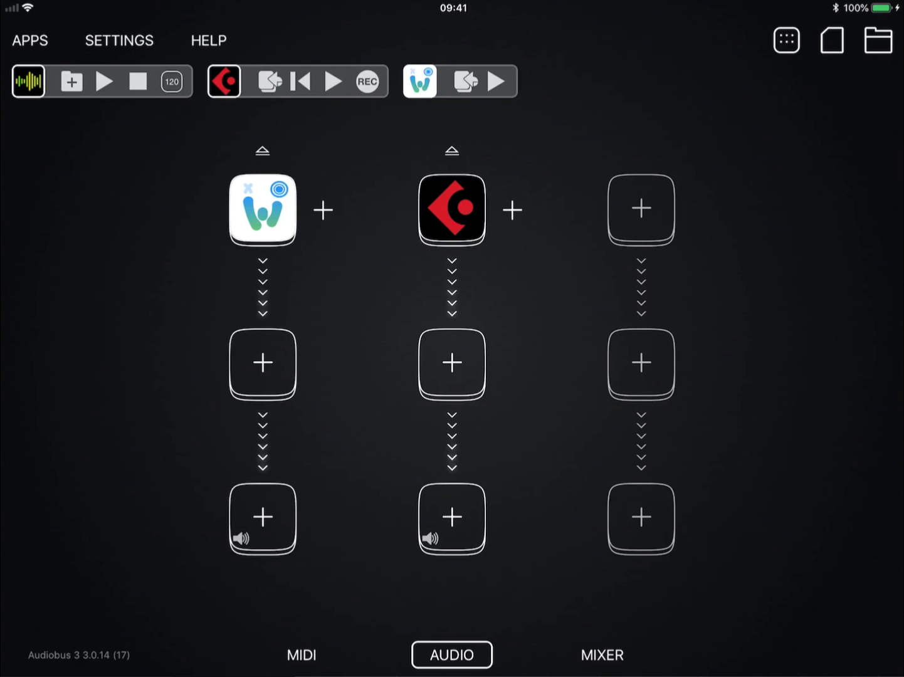
# Start Cubasis recording remotely from the Audiobus 3 top bar.
pyautogui.click(333, 80)
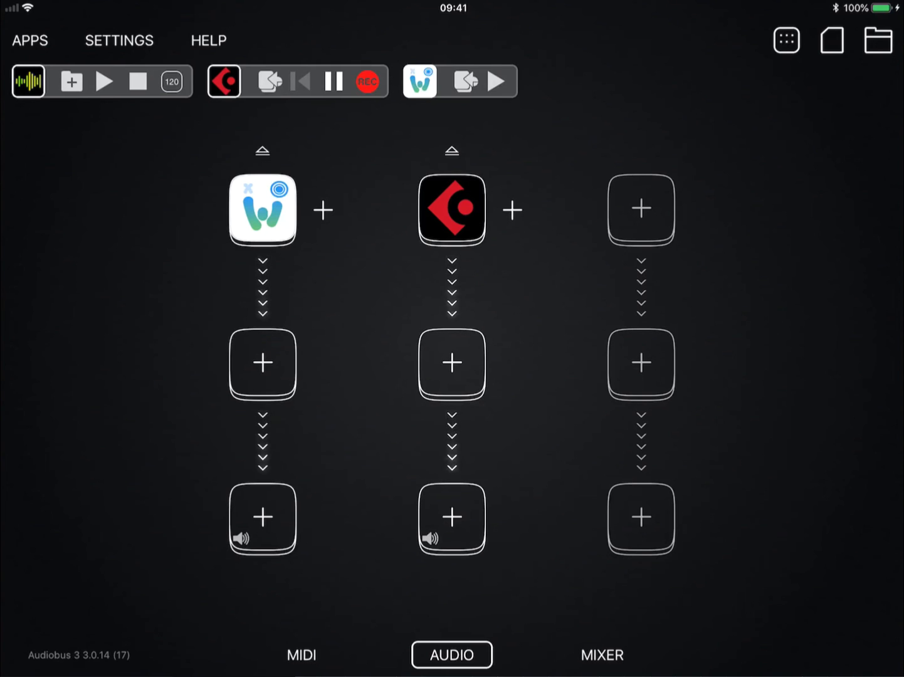
pyautogui.click(497, 80)
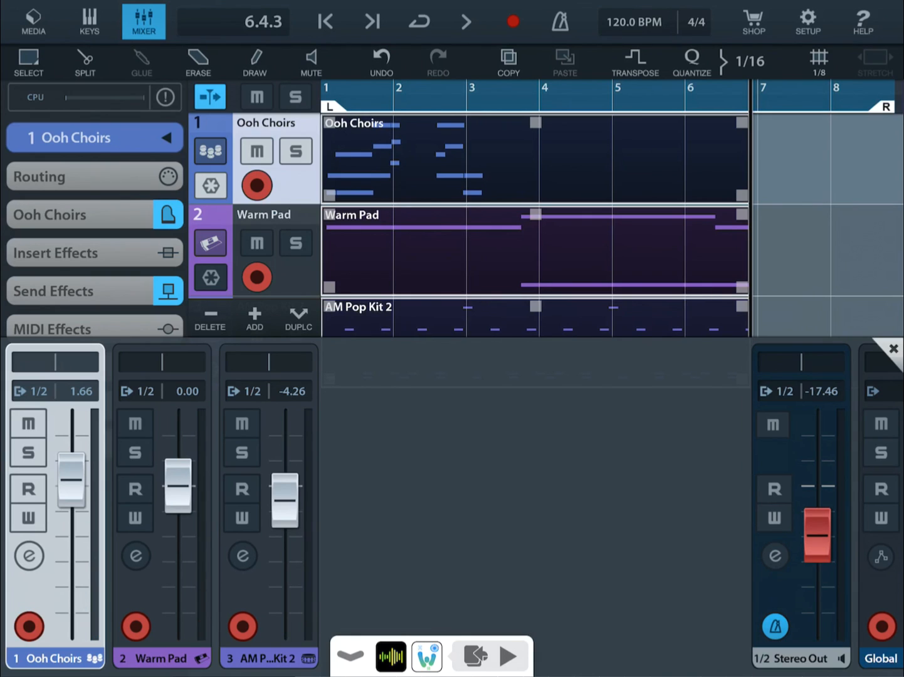
# Play the six-bar project back from the start to audition all tracks.
pyautogui.click(465, 21)
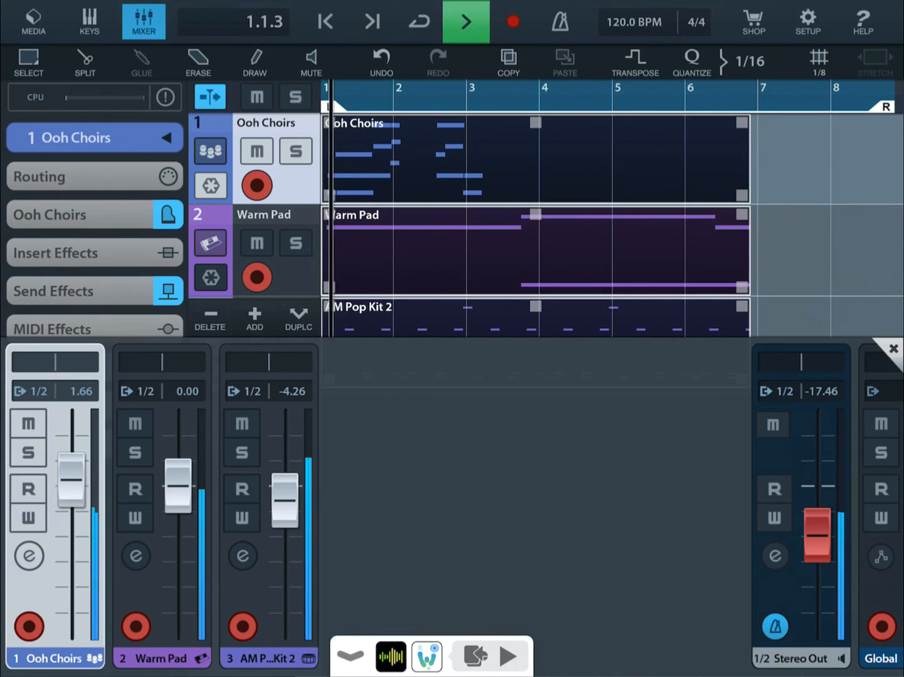